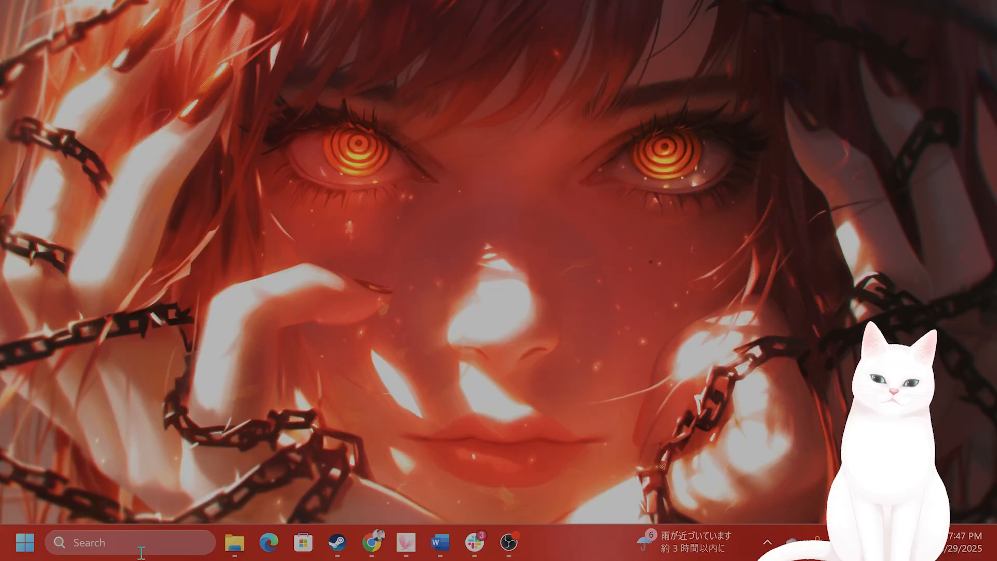
Launch Command Prompt as Administrator from a 'cmd' search.
text(cm)
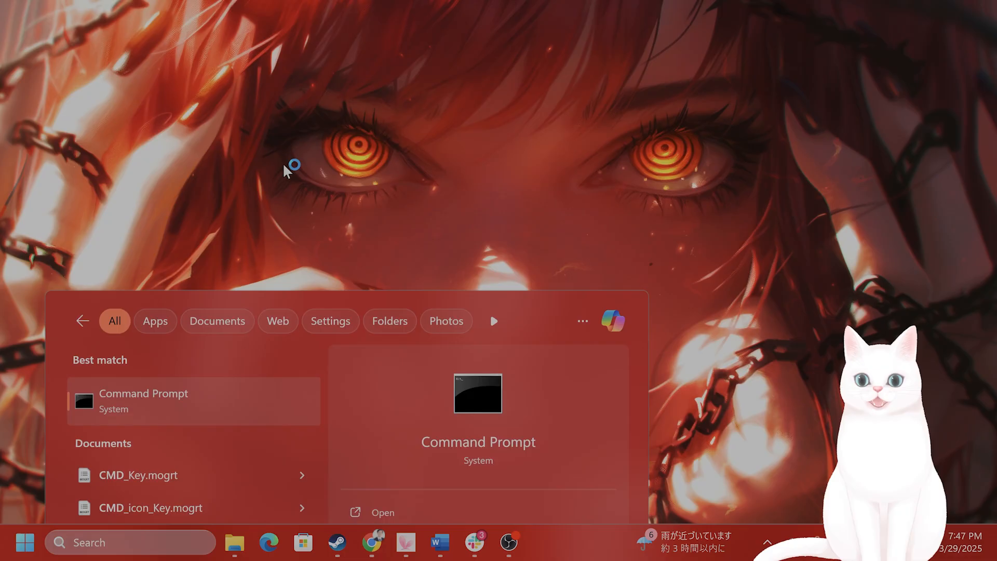
click(143, 393)
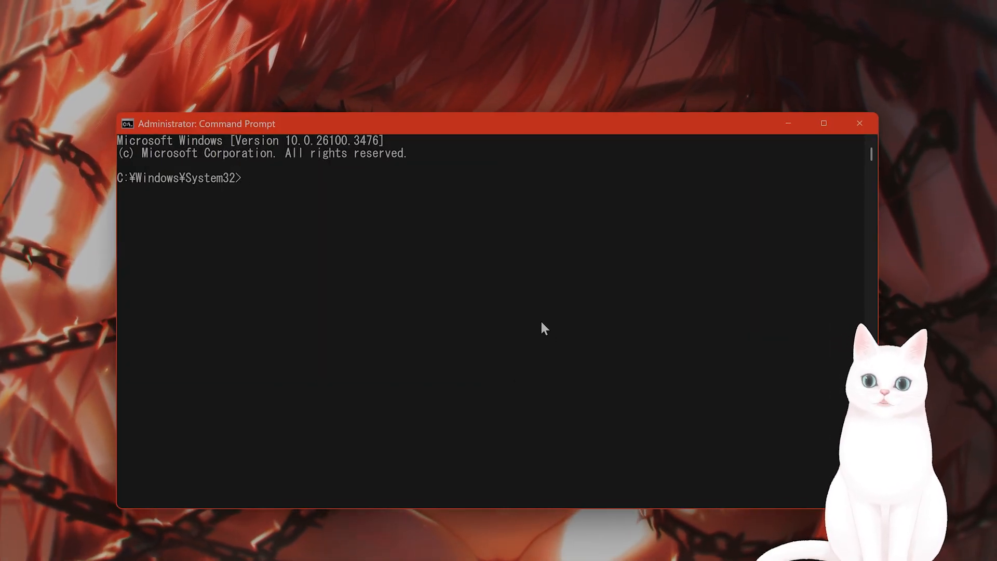
Start the System File Checker with 'sfc /scannow'.
text(s)
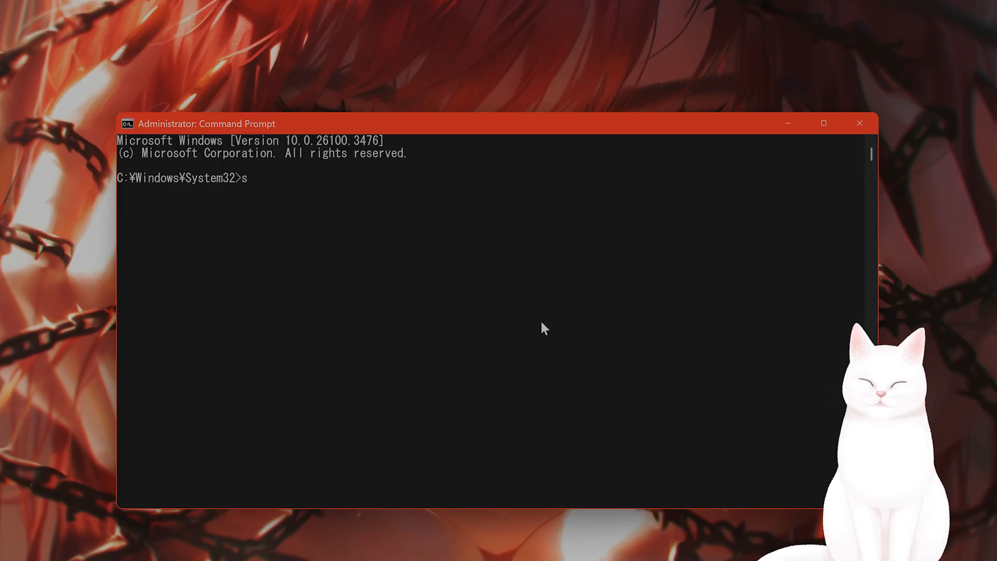
text(fc /scannow)
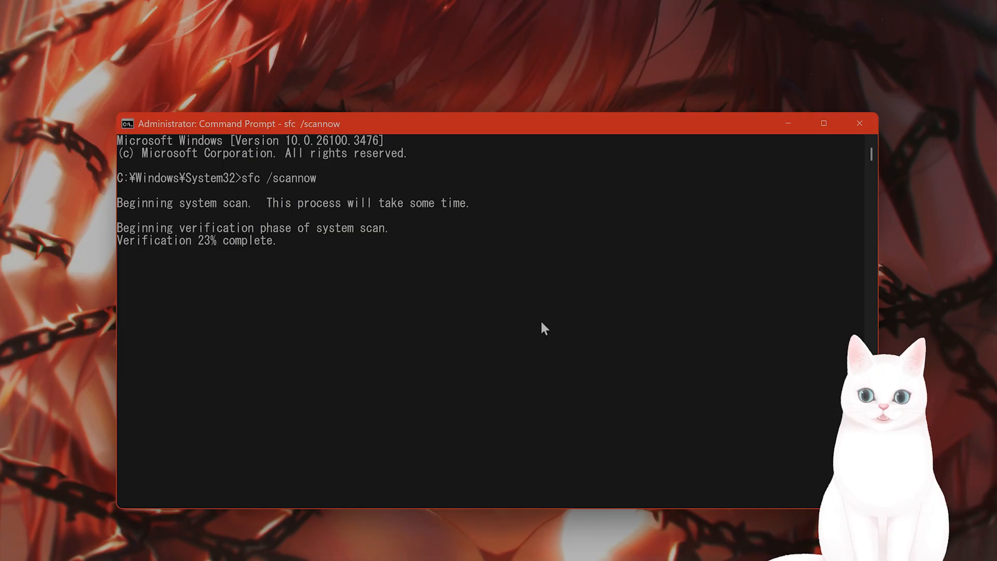
mouse_move(453, 311)
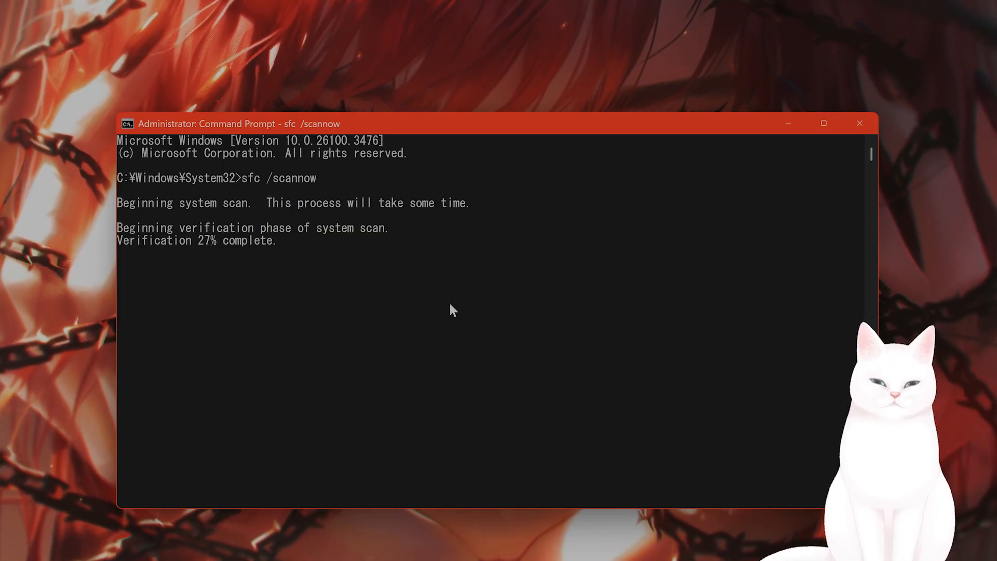
mouse_move(468, 353)
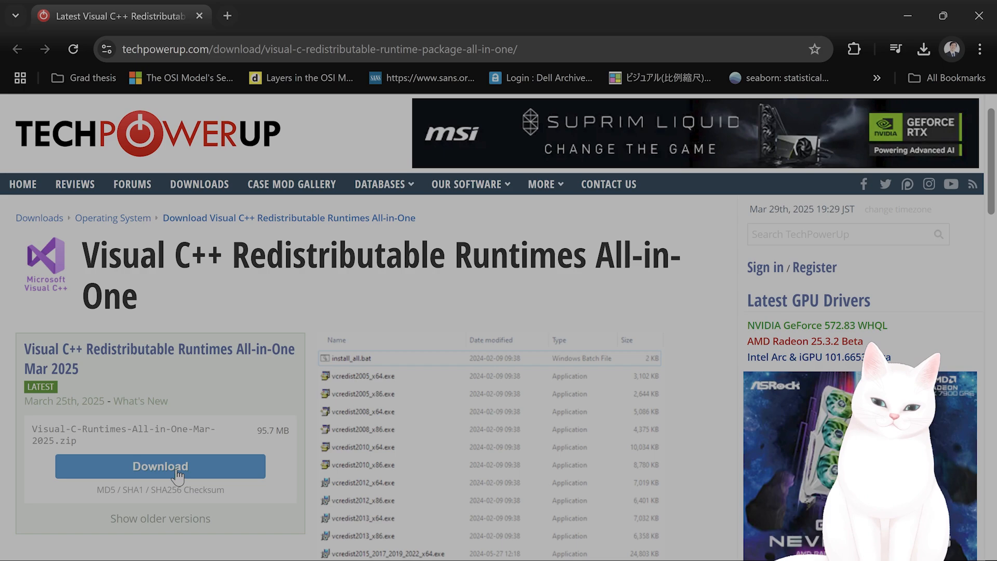
Download Visual-C-Runtimes-All-in-One-Mar-2025.zip from the TechPowerUp page.
click(923, 49)
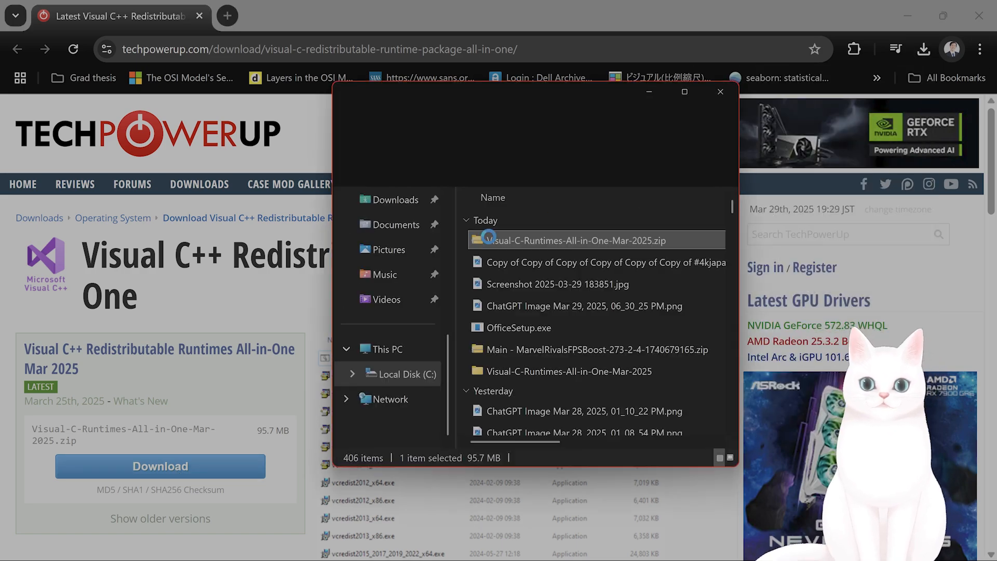
Extract the runtimes zip and view the extracted folder with install_all.bat maximized.
right_click(575, 240)
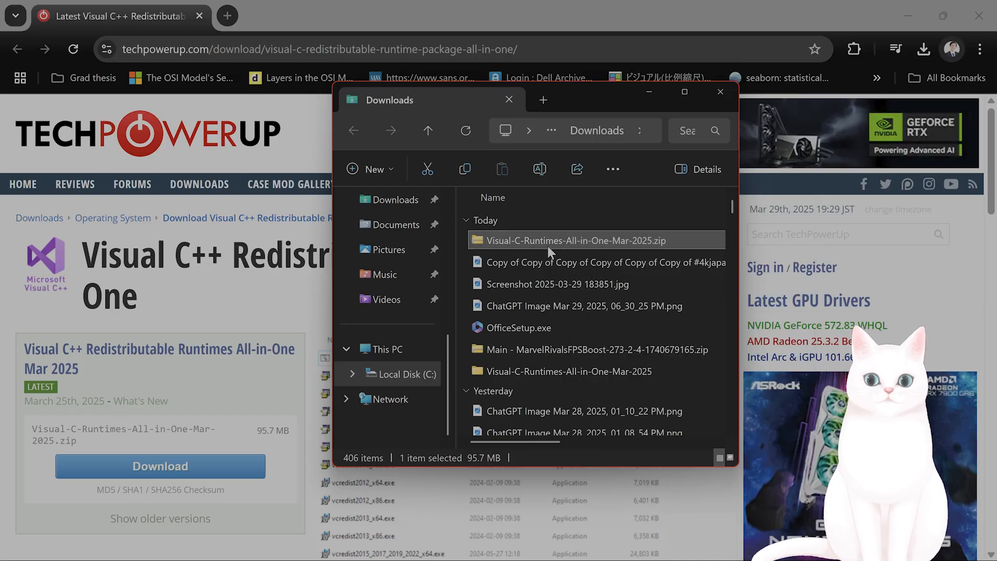
mouse_move(567, 370)
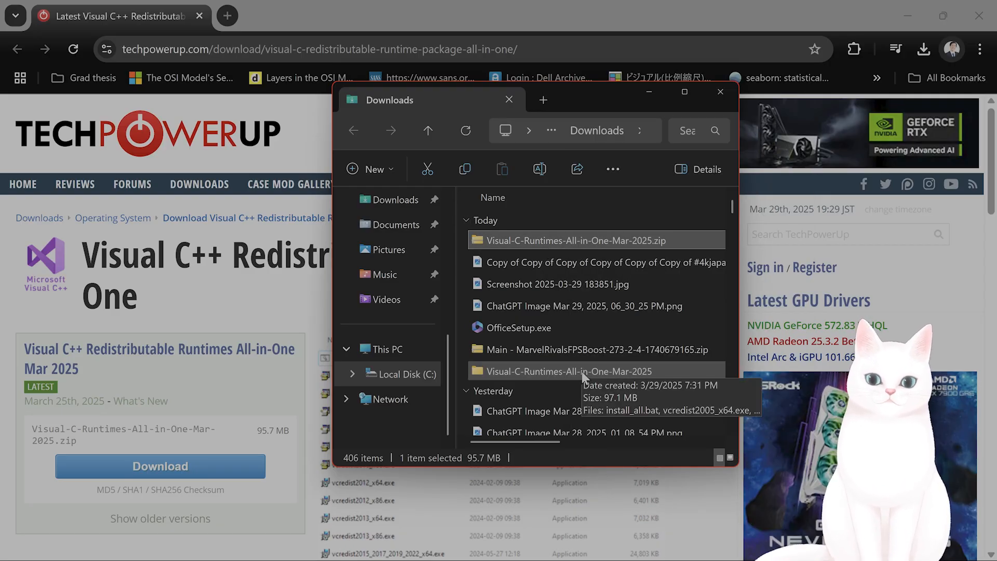
double_click(564, 371)
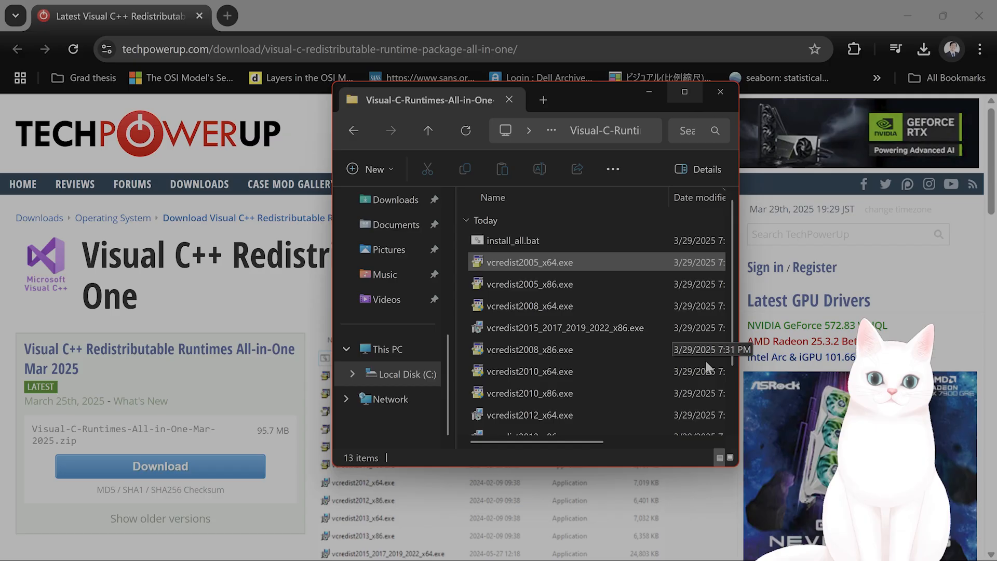
click(685, 100)
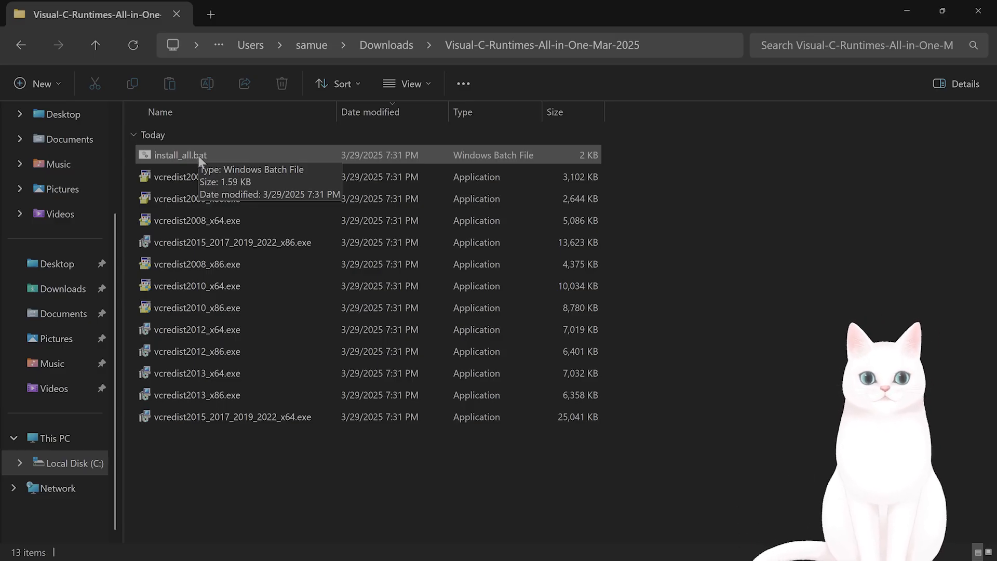
click(232, 242)
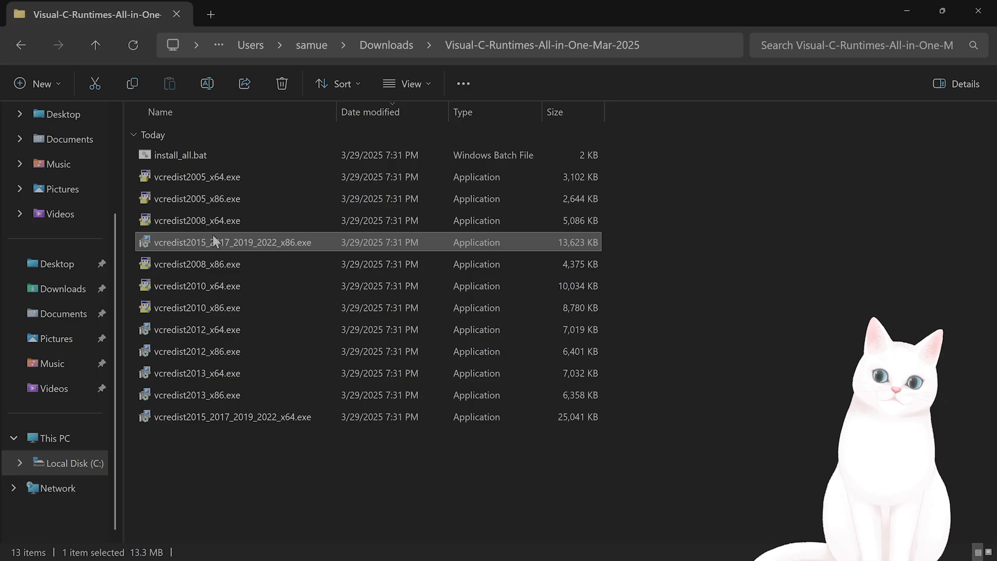